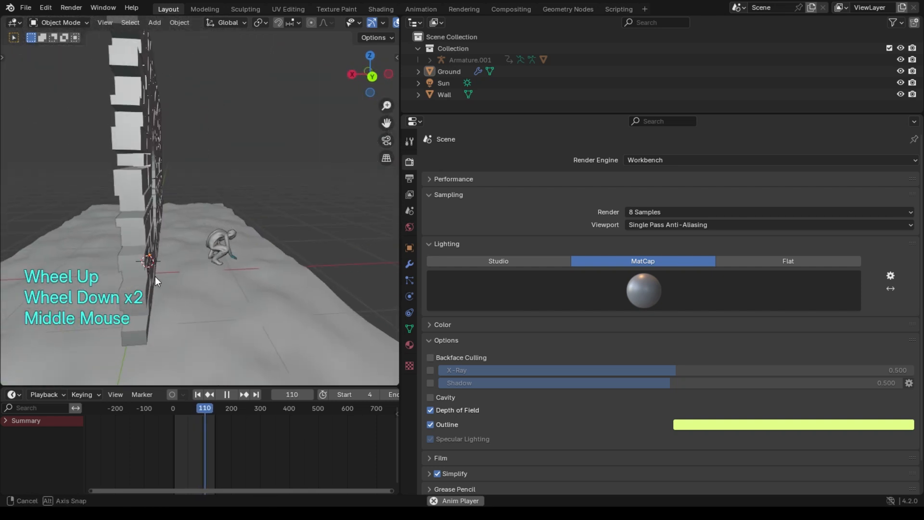
# Step: Add a camera via Shift+A placed near the brick wall the character climbs
pyautogui.press('shift+a')
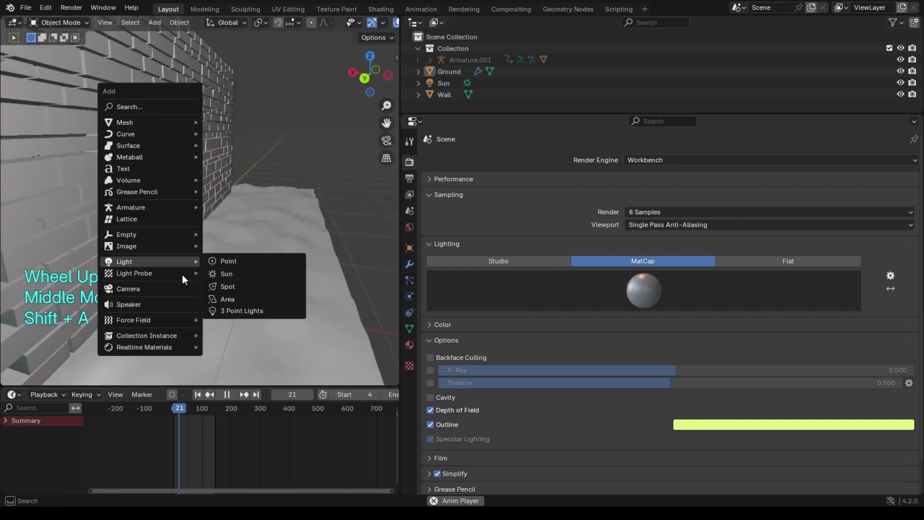
pyautogui.moveTo(139, 306)
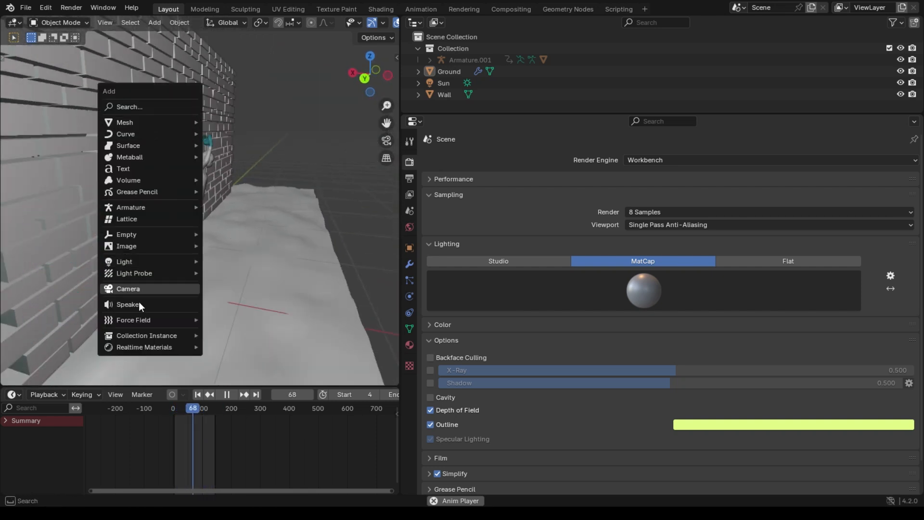
pyautogui.click(128, 288)
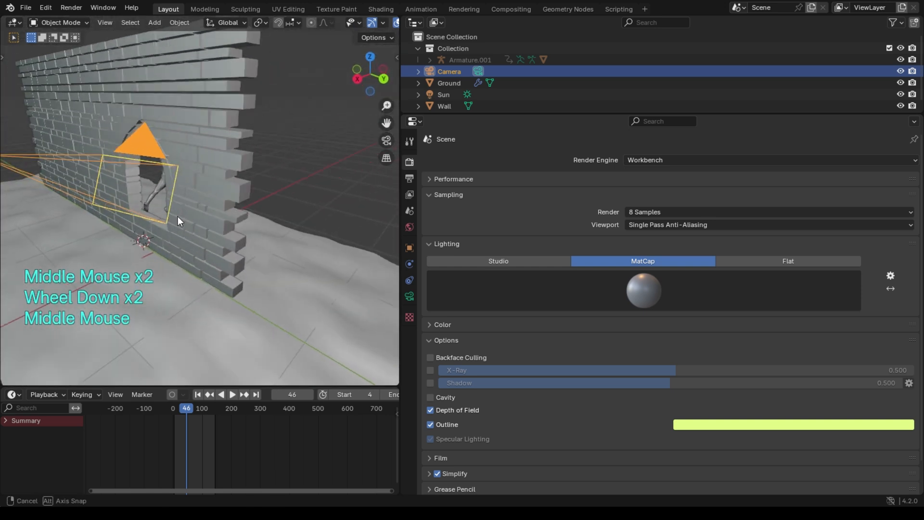
# Step: Add Camera.001 and set it as the scene's active camera framing the wall opening
pyautogui.press('shift+a')
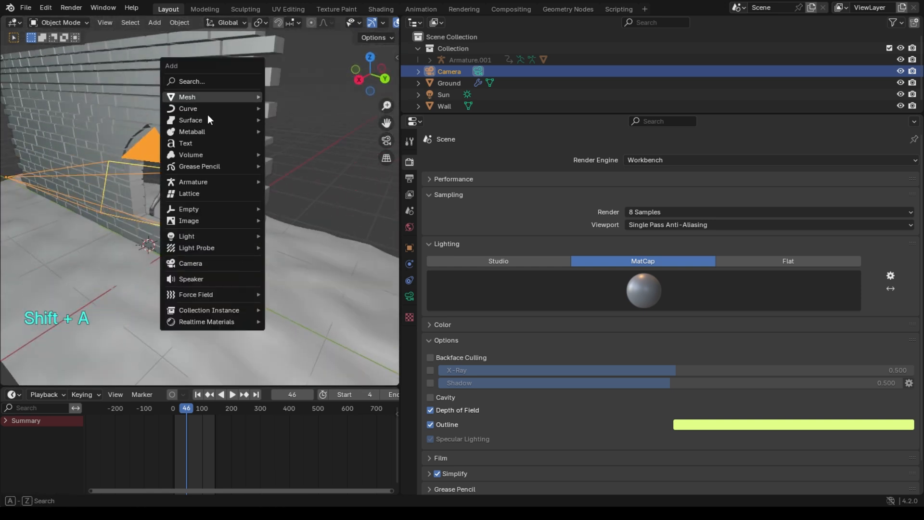
pyautogui.click(191, 263)
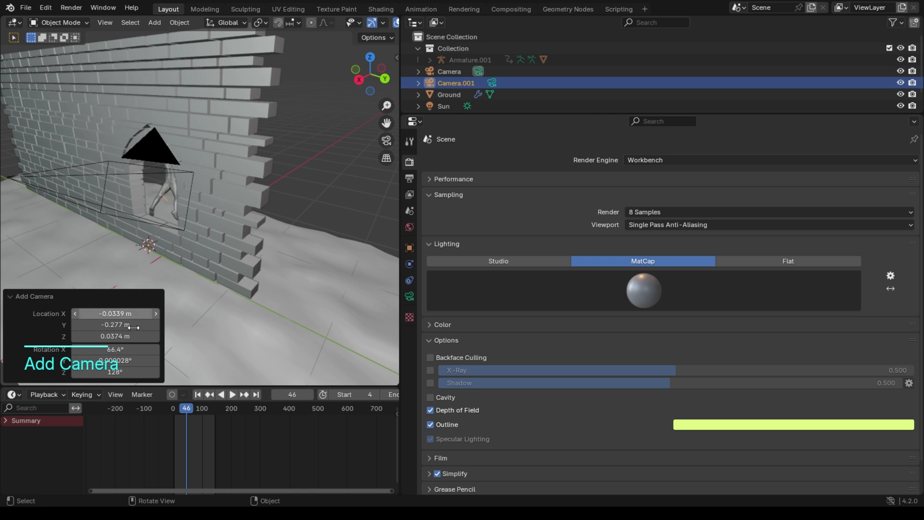
pyautogui.scroll(3)
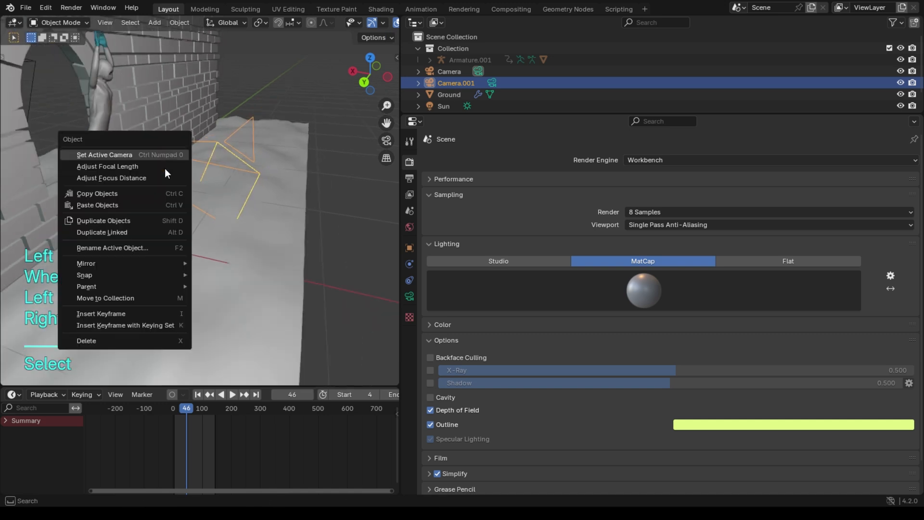
pyautogui.click(104, 154)
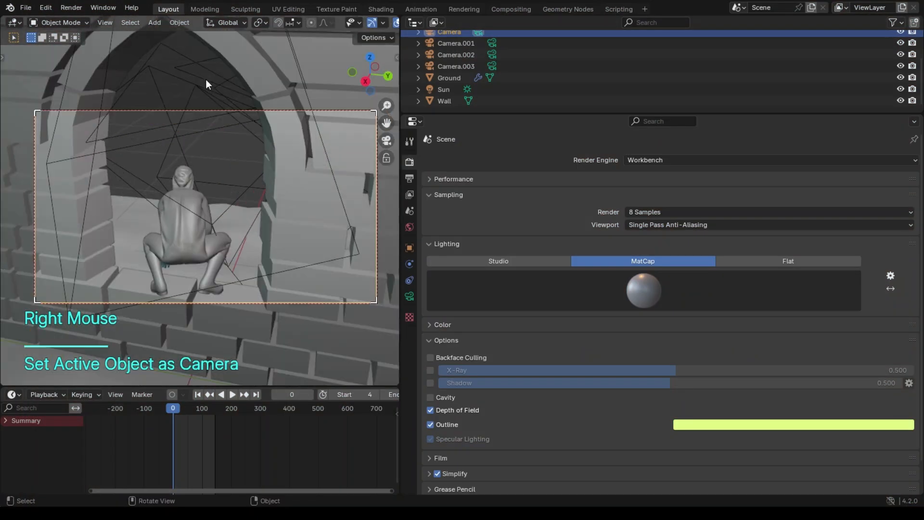
# Step: Play the climb through the camera bound at frame 0, then bring up options for the next camera
pyautogui.scroll(3)
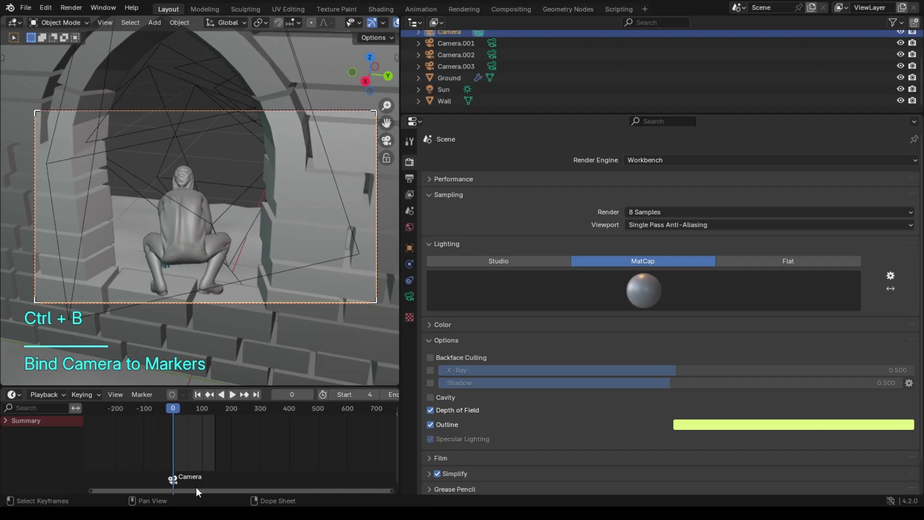
pyautogui.press('space')
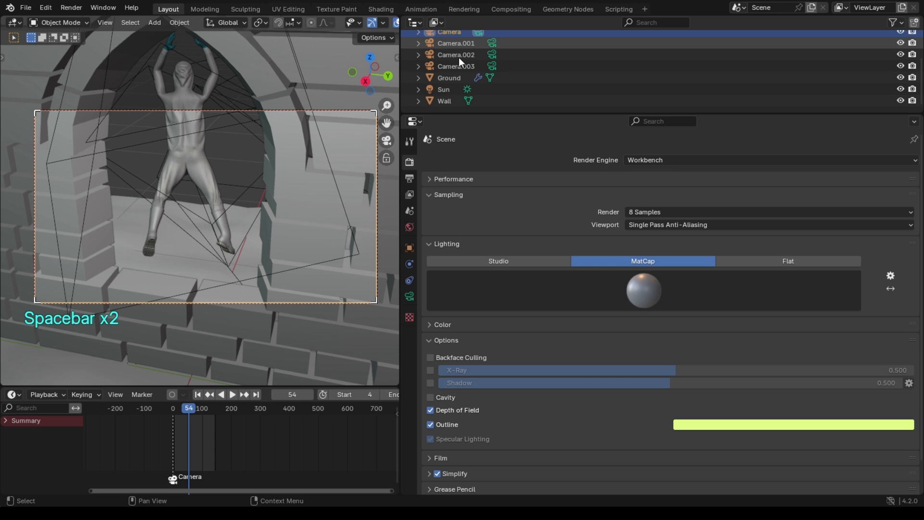
pyautogui.rightClick(261, 116)
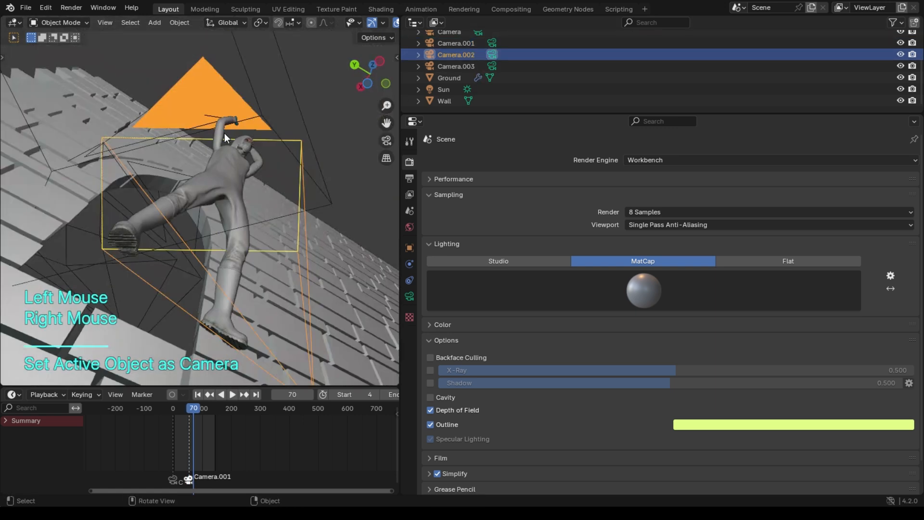
# Step: Preview the climb from Camera.002's angle, scrub to mid-climb and prepare to set it active
pyautogui.press('space')
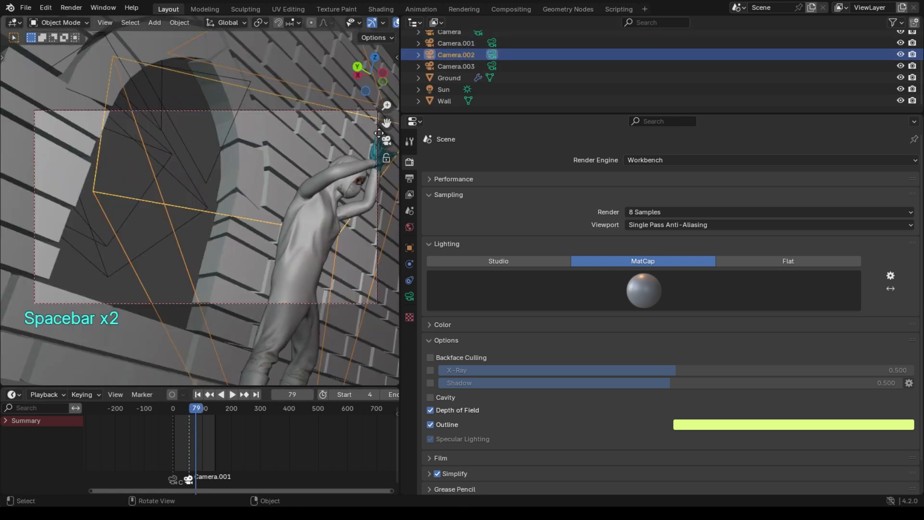
pyautogui.click(191, 408)
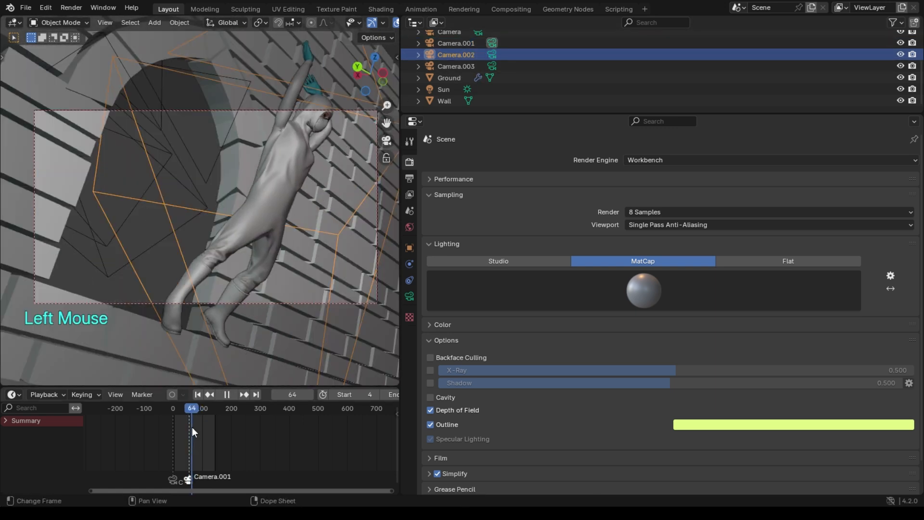
pyautogui.rightClick(272, 212)
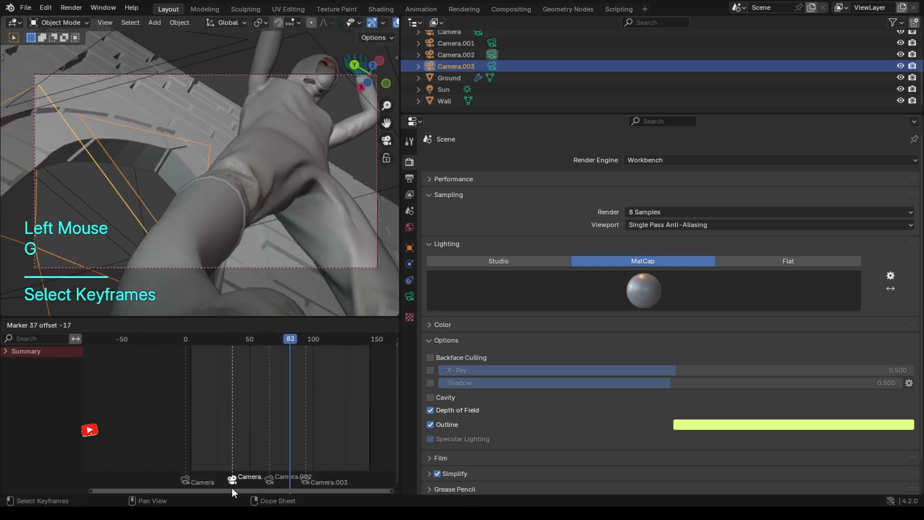
# Step: Play and scrub the timeline to verify playback cuts through all four camera angles at the markers
pyautogui.press('space')
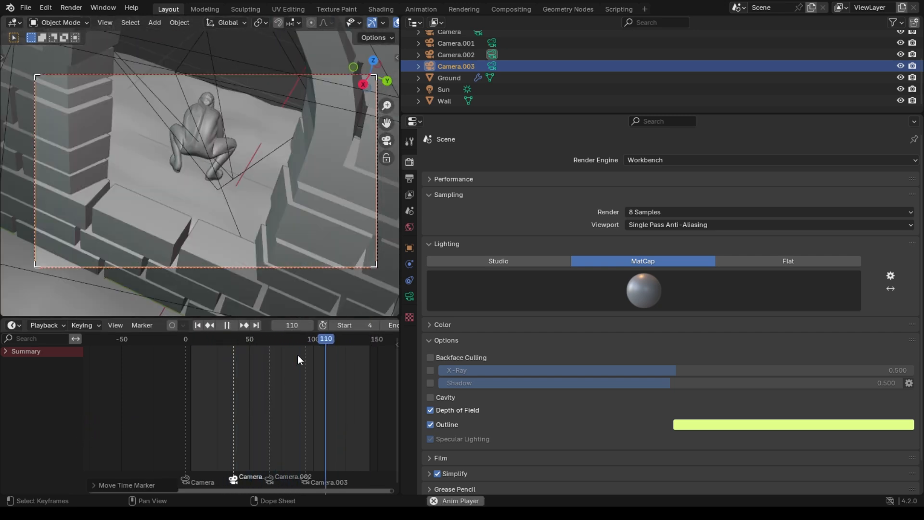
pyautogui.press('space')
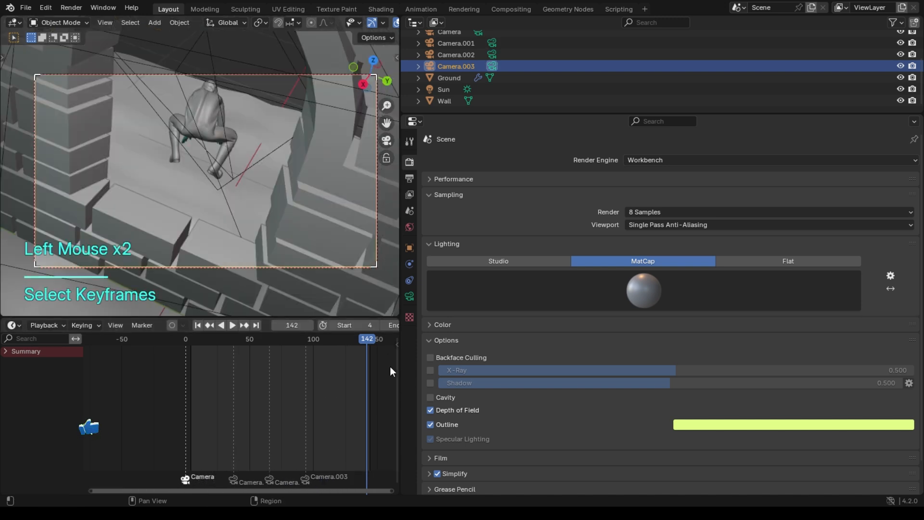
pyautogui.click(232, 324)
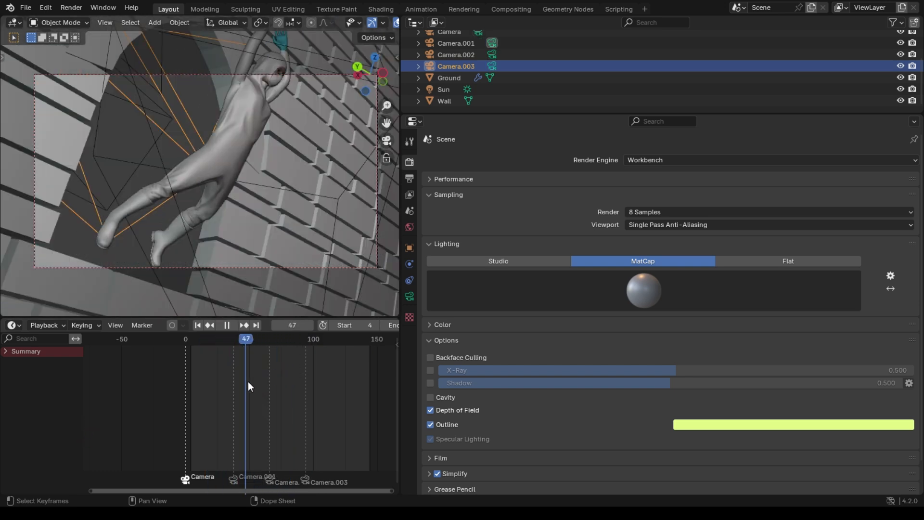
pyautogui.click(281, 338)
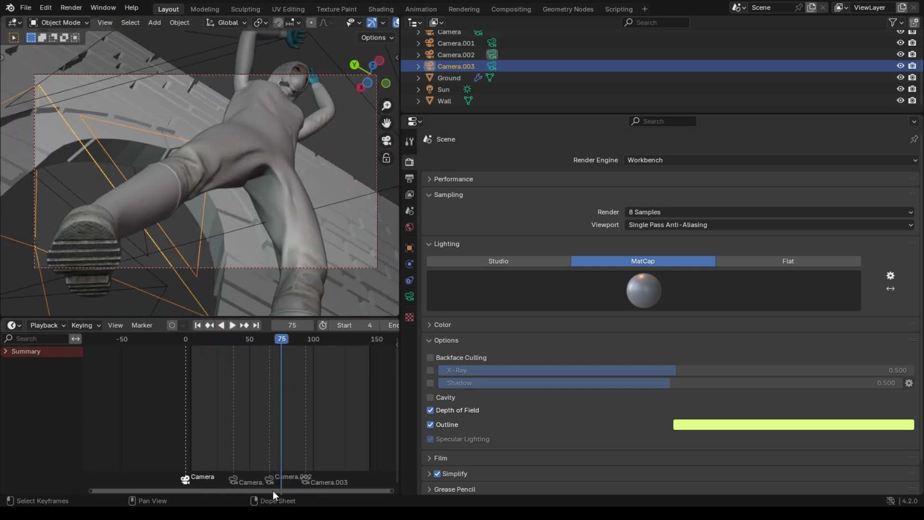